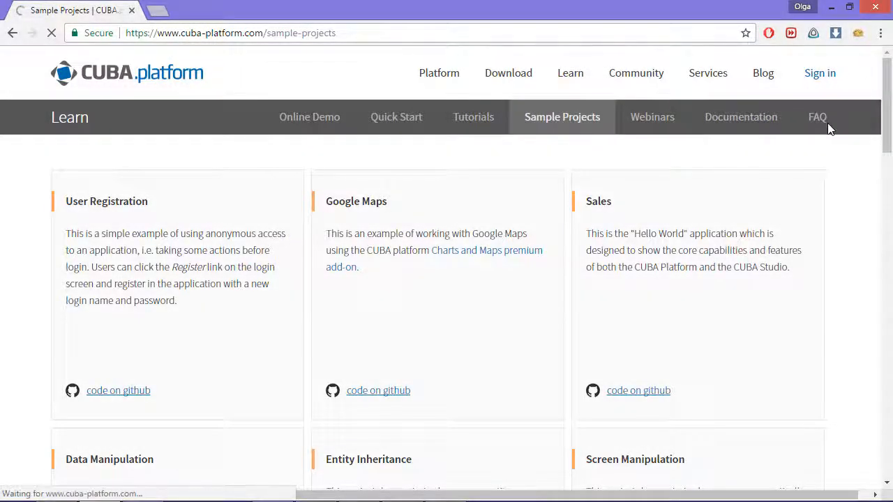
Step: Review the Children's and Fine Arts and Music departments, then close the Library Departments list
{"action": "scroll", "scroll_direction": "down", "scroll_amount": 3}
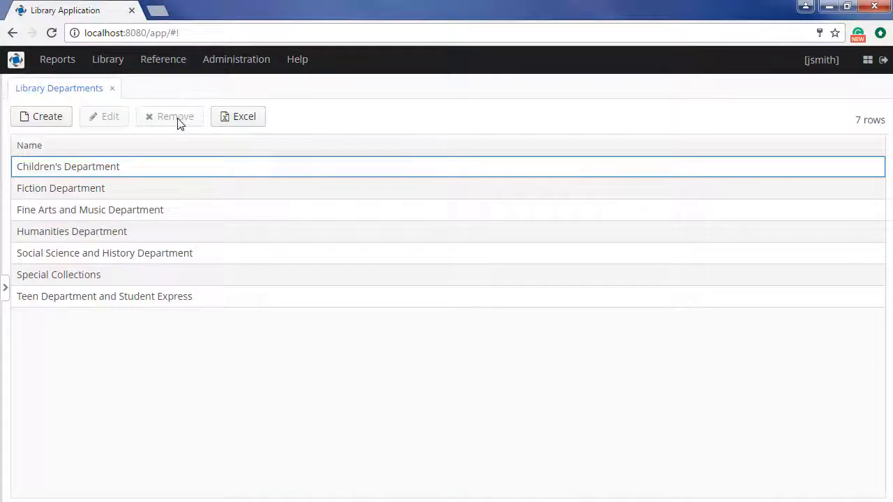
{"action": "left_click", "coordinate": [67, 166]}
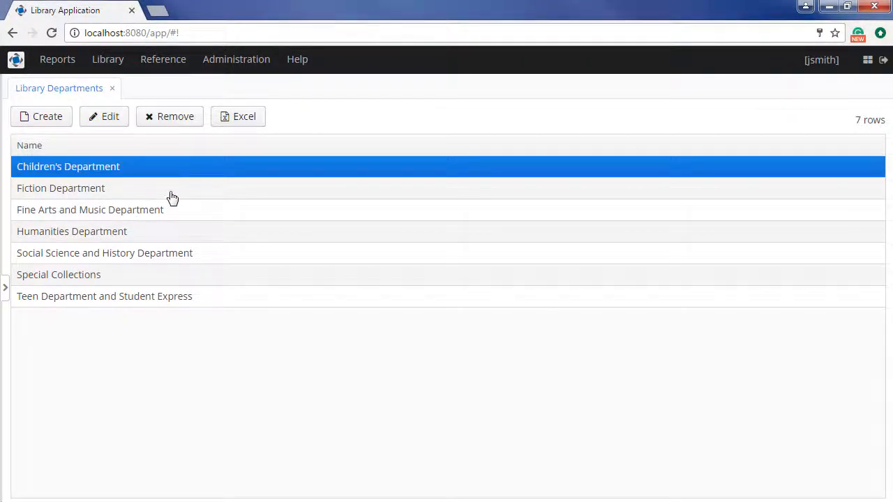
{"action": "left_click", "coordinate": [89, 209]}
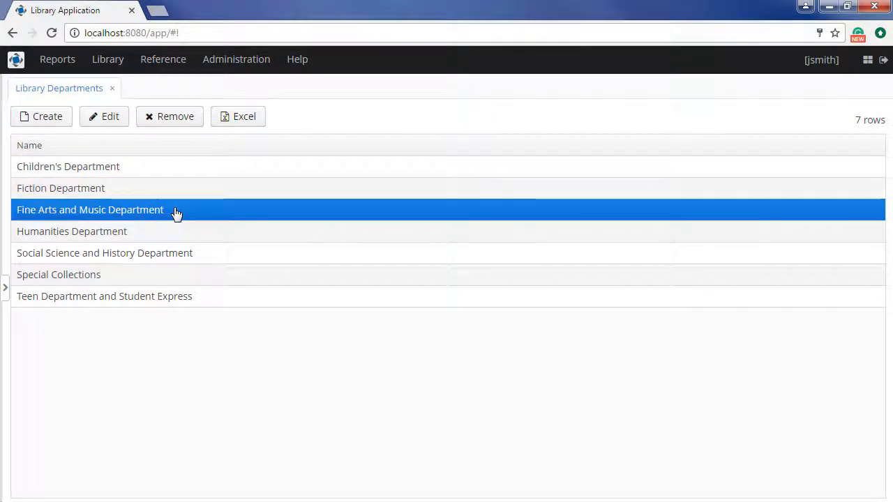
{"action": "mouse_move", "coordinate": [142, 126]}
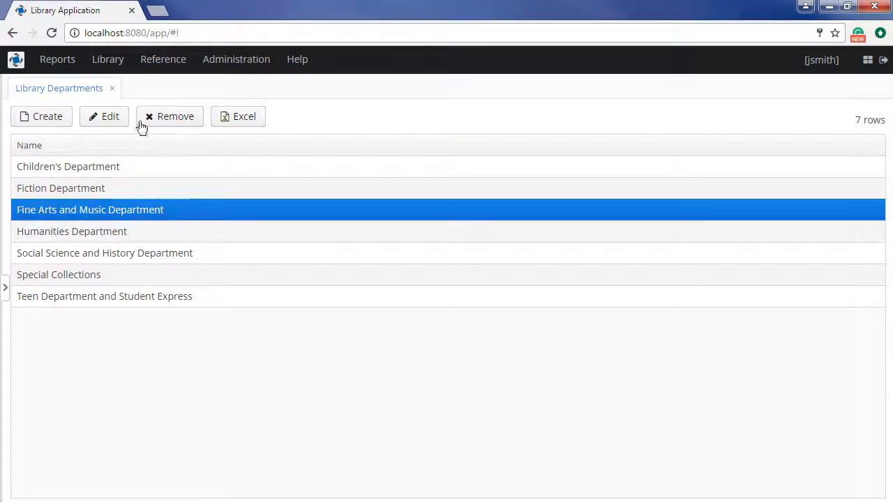
{"action": "left_click", "coordinate": [235, 58]}
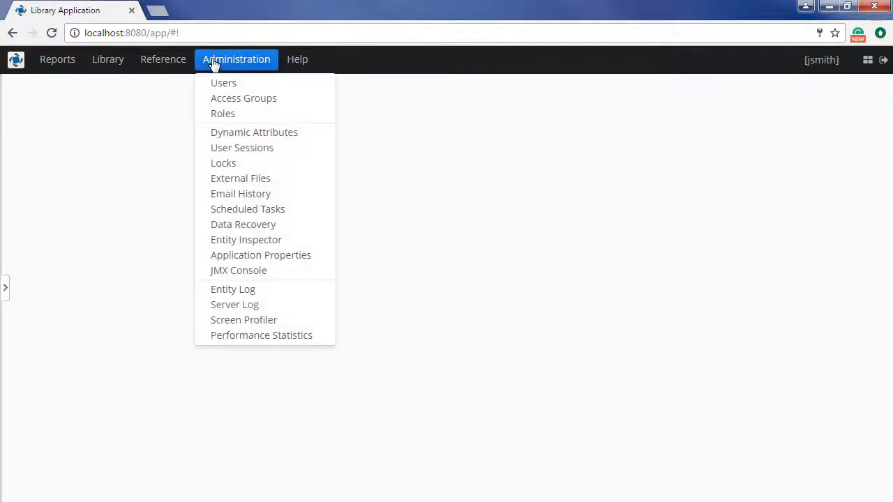
{"action": "mouse_move", "coordinate": [243, 98]}
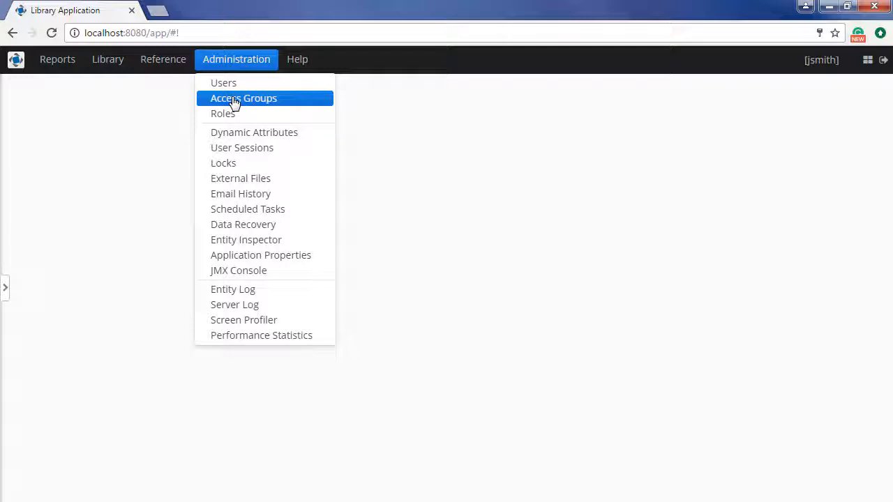
Step: Create a new access group named 'Children Only' under Company from the Access Groups screen
{"action": "left_click", "coordinate": [243, 98]}
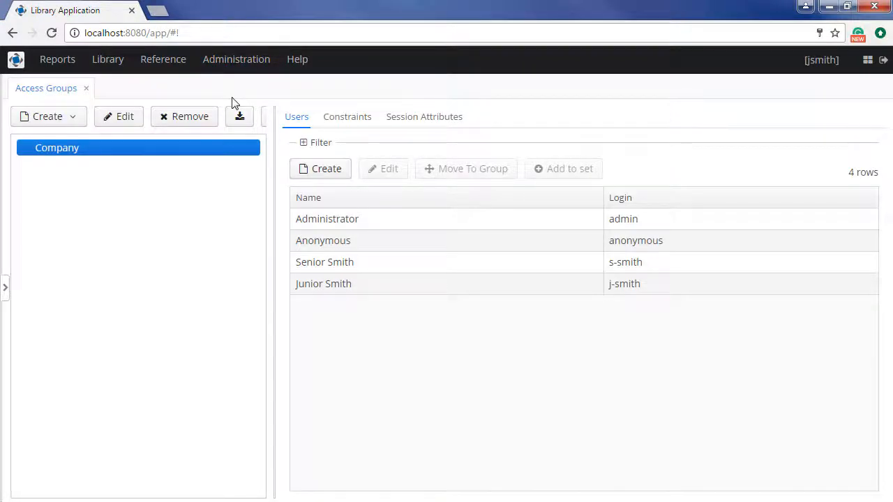
{"action": "left_click", "coordinate": [47, 115]}
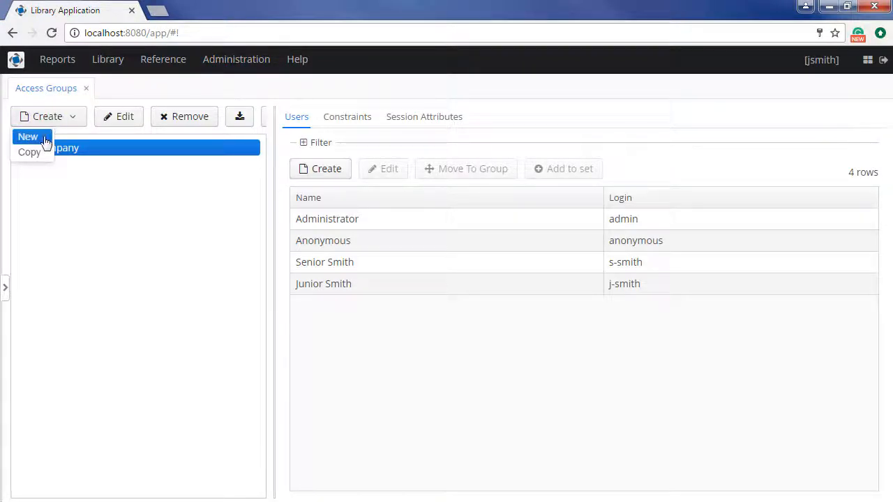
{"action": "left_click", "coordinate": [28, 137]}
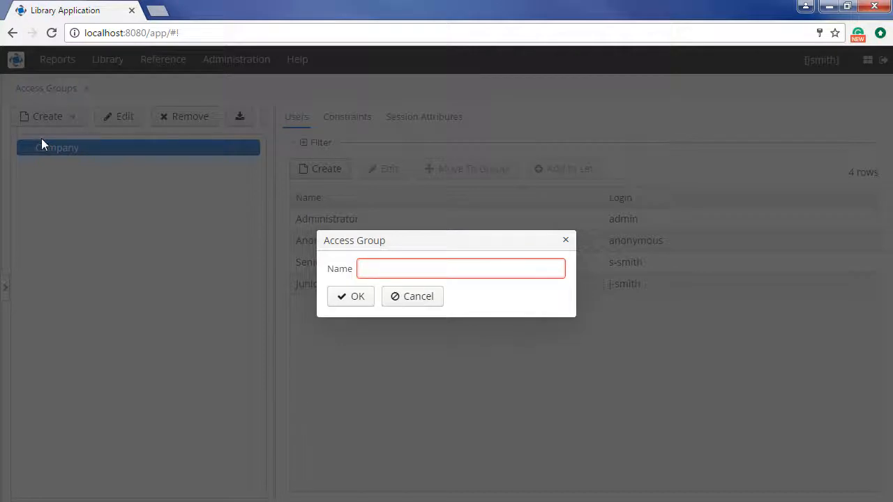
{"action": "type", "text": "Children Only"}
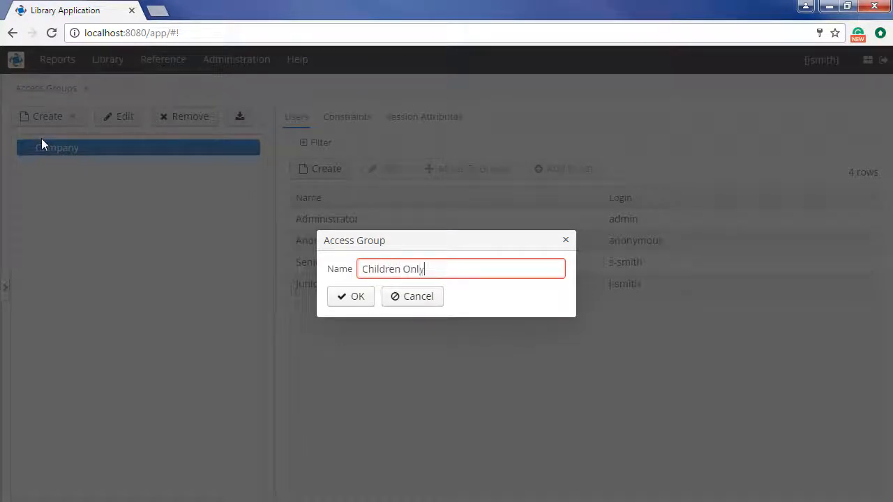
{"action": "left_click", "coordinate": [351, 295]}
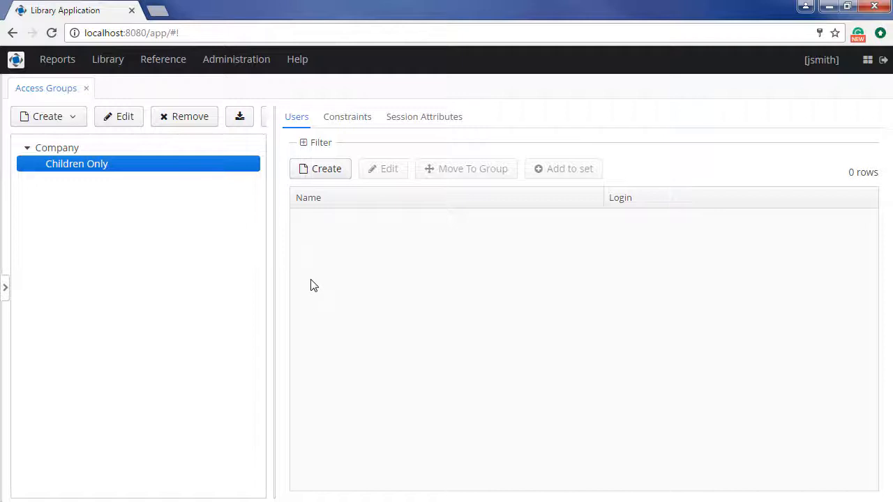
{"action": "mouse_move", "coordinate": [77, 176]}
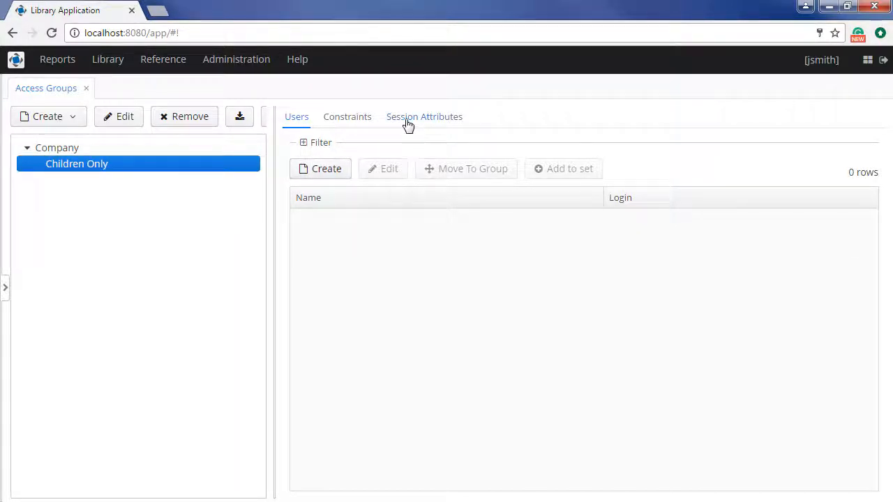
Step: Add a String session attribute UserDepartment valued Children's Department to the Children Only group
{"action": "left_click", "coordinate": [424, 117]}
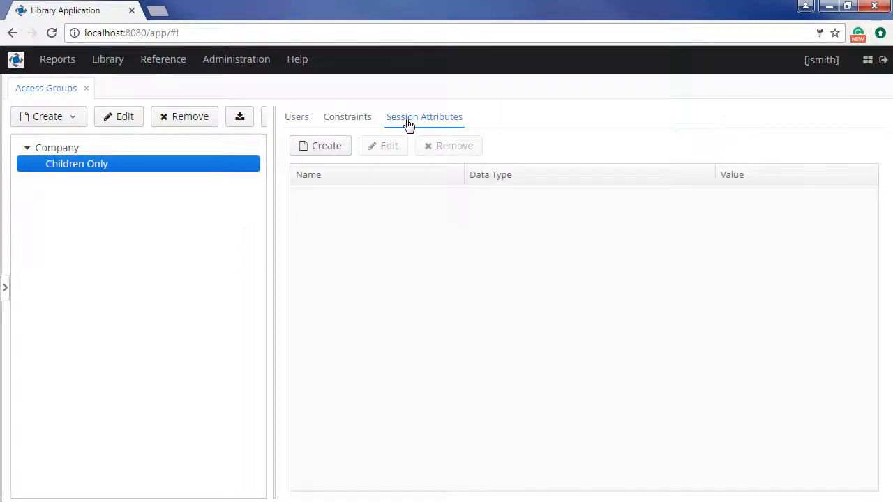
{"action": "mouse_move", "coordinate": [326, 147]}
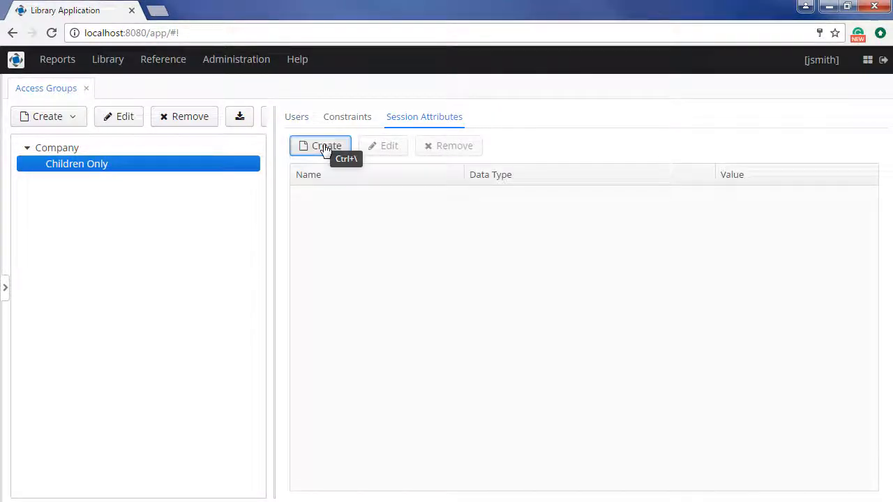
{"action": "left_click", "coordinate": [320, 146]}
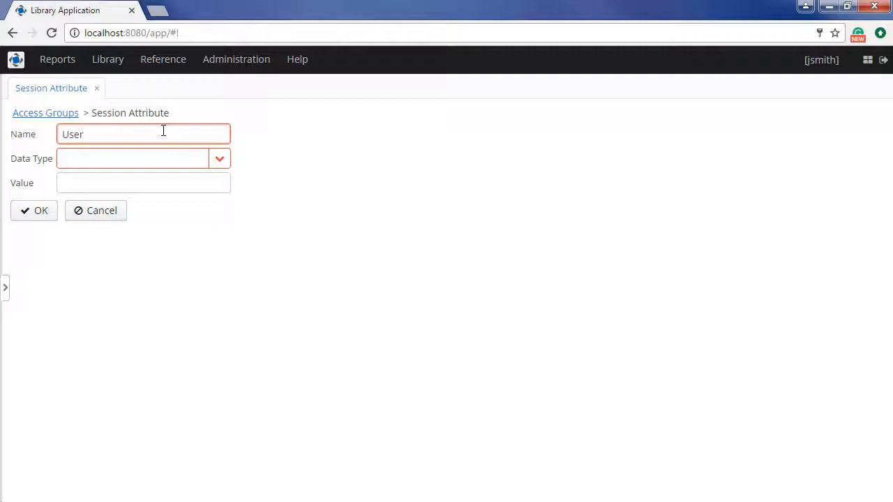
{"action": "type", "text": "Department"}
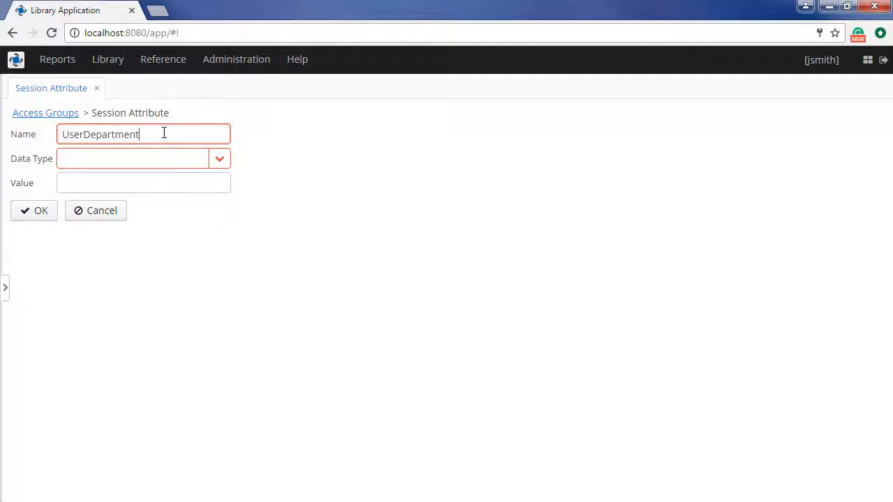
{"action": "left_click", "coordinate": [142, 159]}
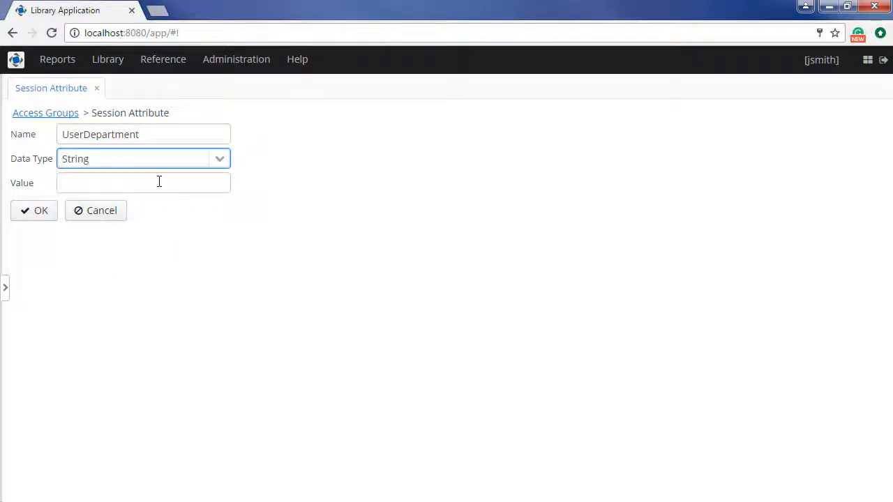
{"action": "type", "text": "Children's Depa"}
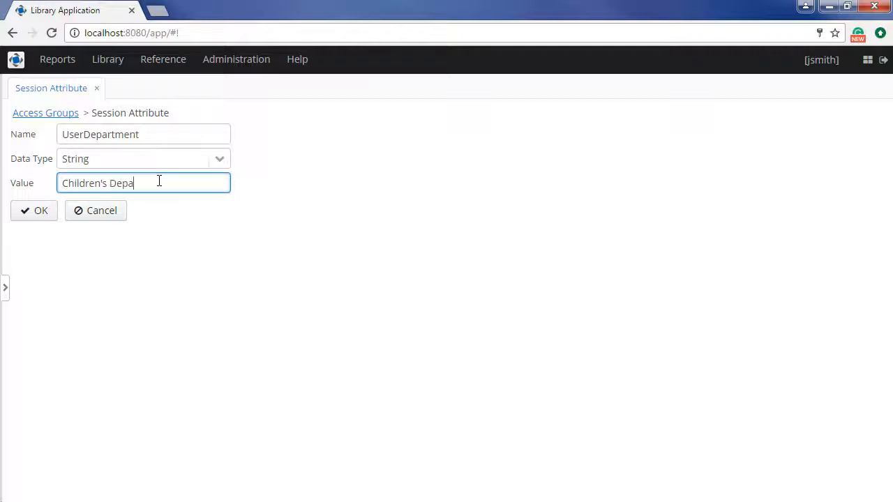
{"action": "type", "text": "rtment"}
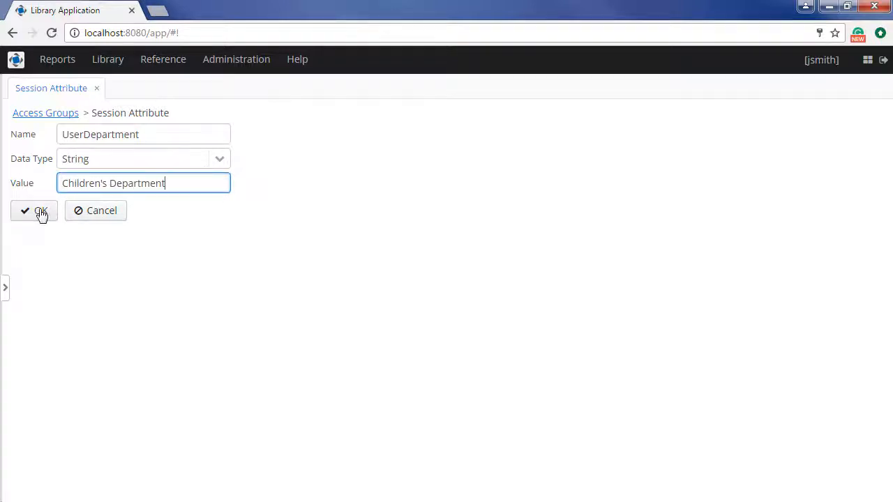
{"action": "mouse_move", "coordinate": [33, 211]}
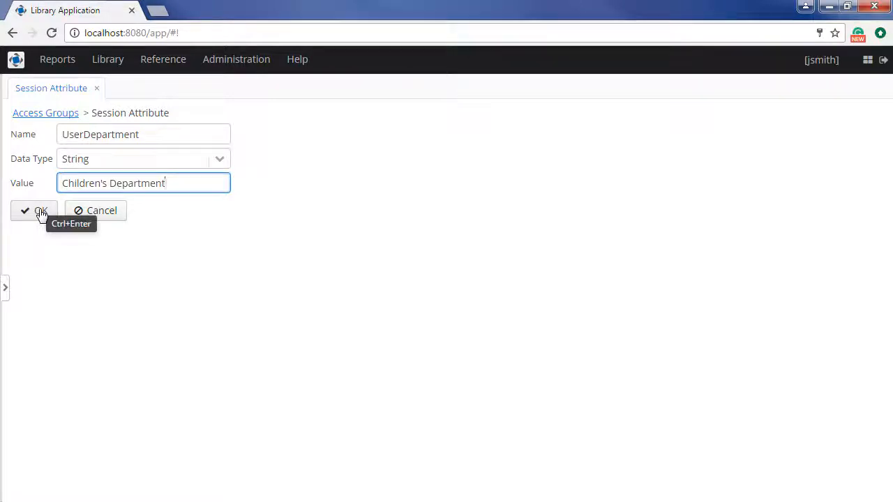
{"action": "left_click", "coordinate": [35, 211]}
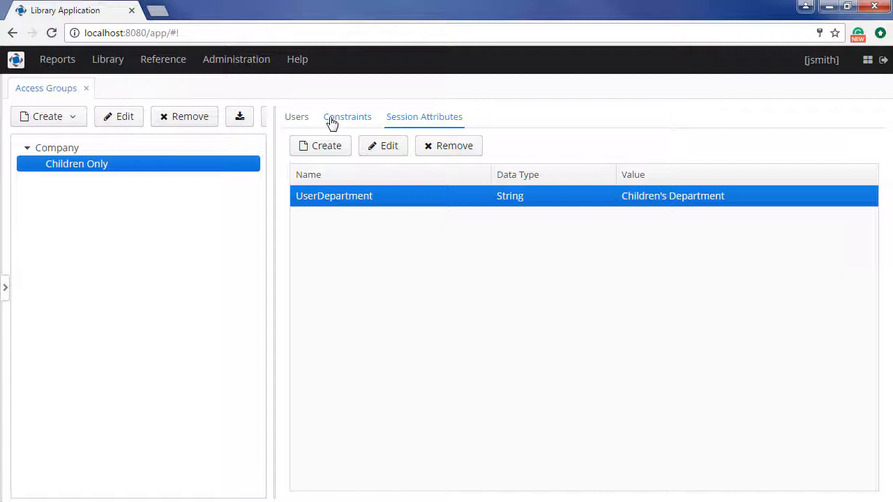
Step: Start a new constraint for the group on entity Book item (library$BookInstance)
{"action": "left_click", "coordinate": [346, 117]}
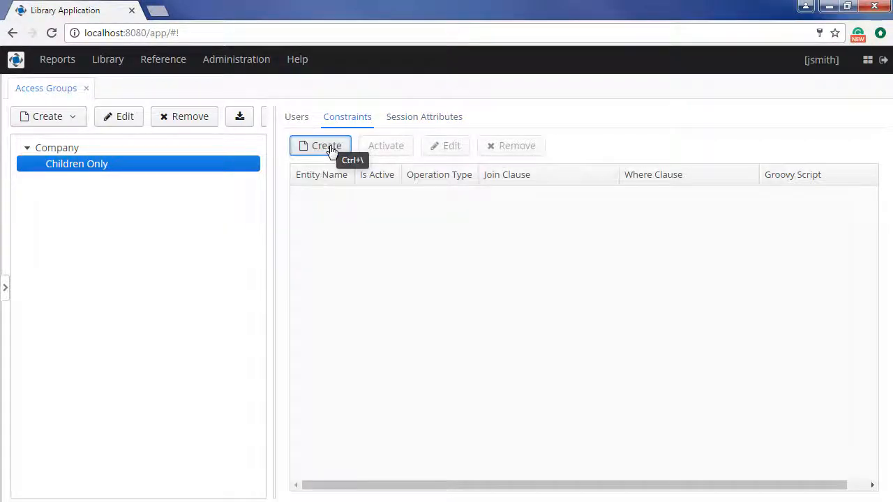
{"action": "left_click", "coordinate": [321, 146]}
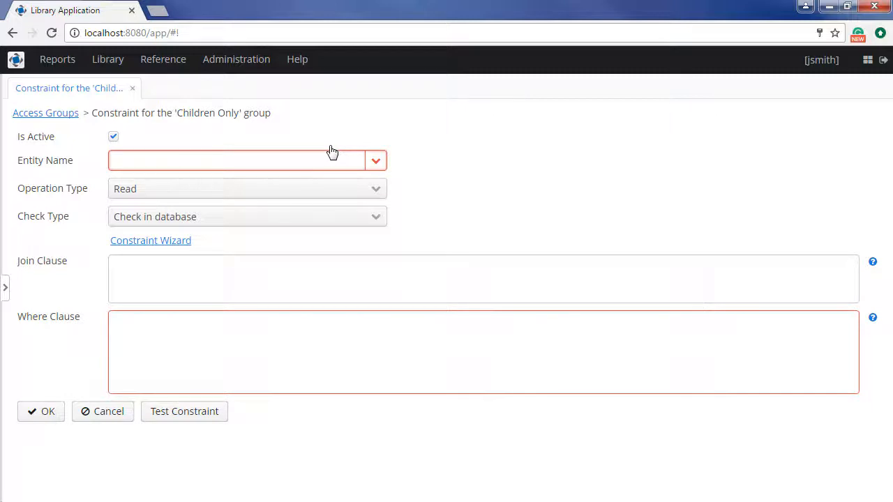
{"action": "left_click", "coordinate": [376, 161]}
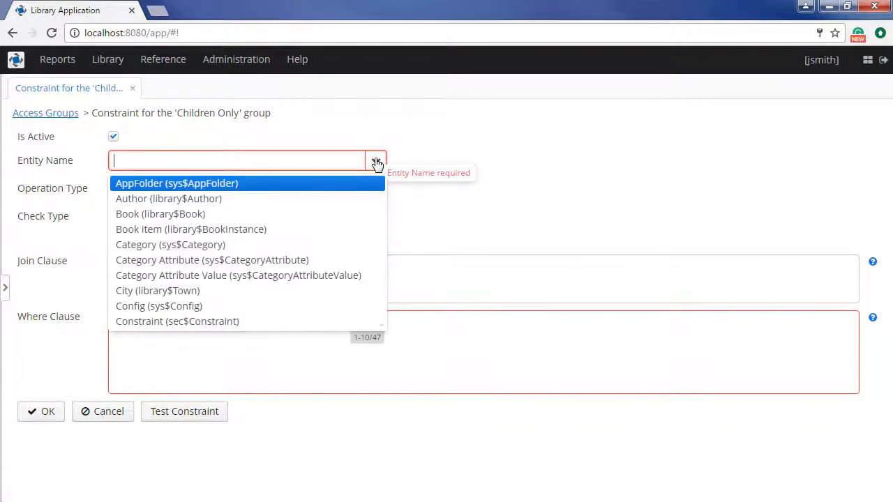
{"action": "mouse_move", "coordinate": [369, 162]}
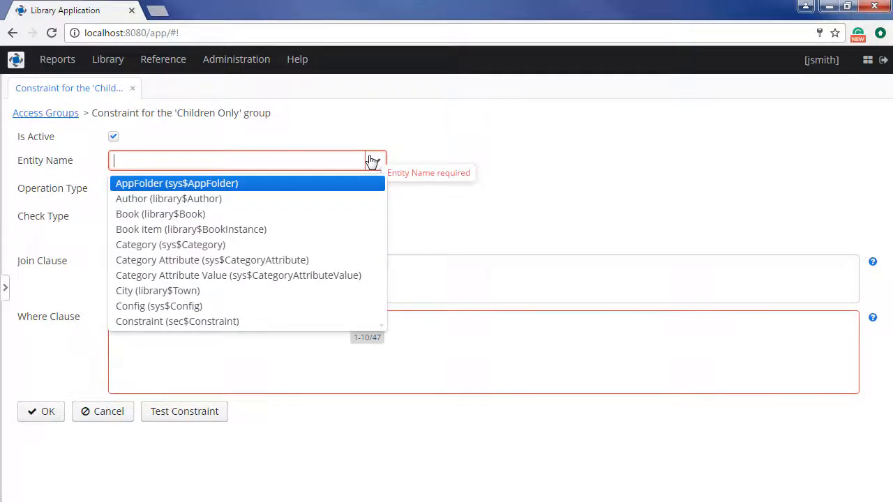
{"action": "left_click", "coordinate": [190, 229]}
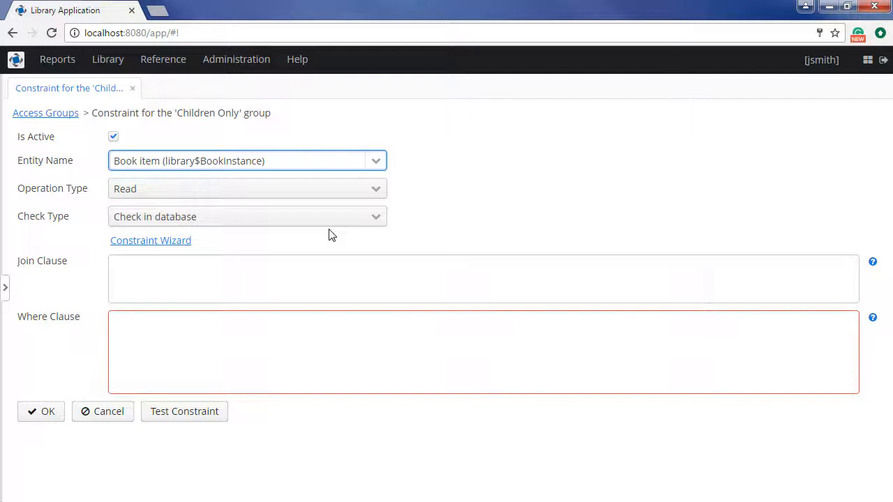
{"action": "left_click", "coordinate": [244, 160]}
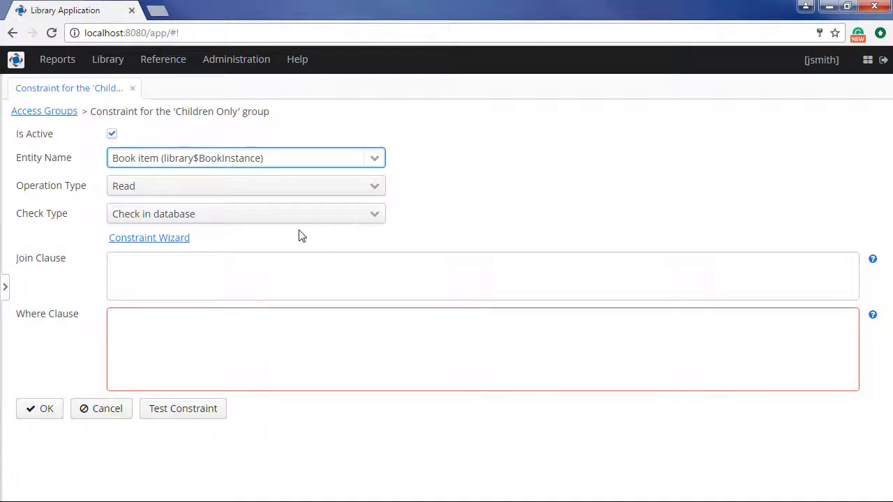
Step: Use the Constraint Wizard to build a where clause on the book item's Library department Name
{"action": "left_click", "coordinate": [148, 237]}
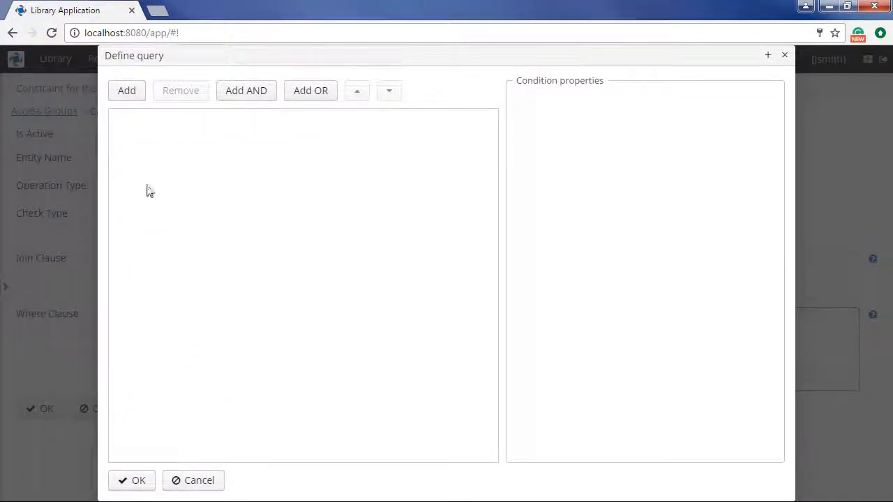
{"action": "left_click", "coordinate": [125, 89]}
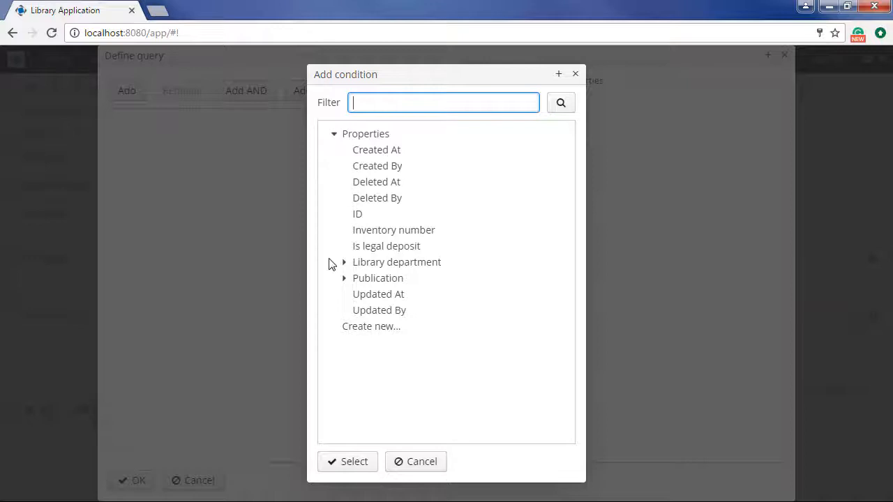
{"action": "left_click", "coordinate": [344, 262]}
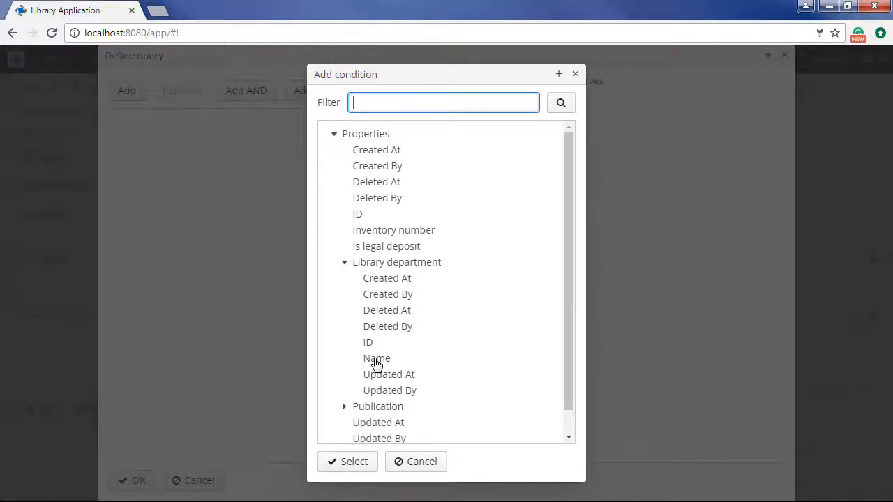
{"action": "left_click", "coordinate": [354, 460]}
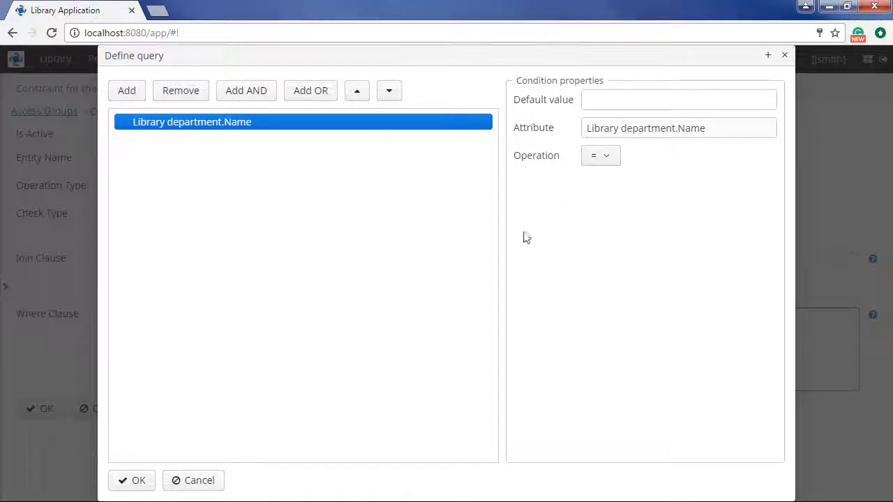
{"action": "left_click", "coordinate": [137, 479]}
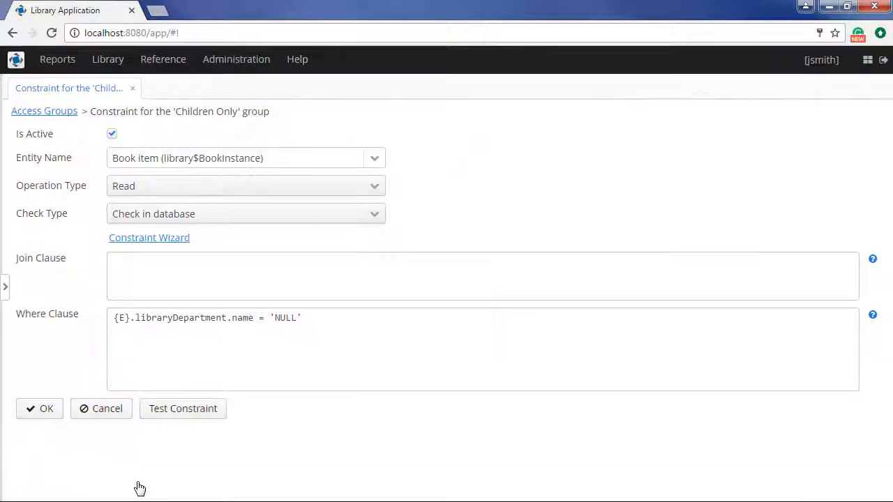
Step: Replace NULL with :session$UserDepartment, test the constraint, and save it
{"action": "double_click", "coordinate": [284, 319]}
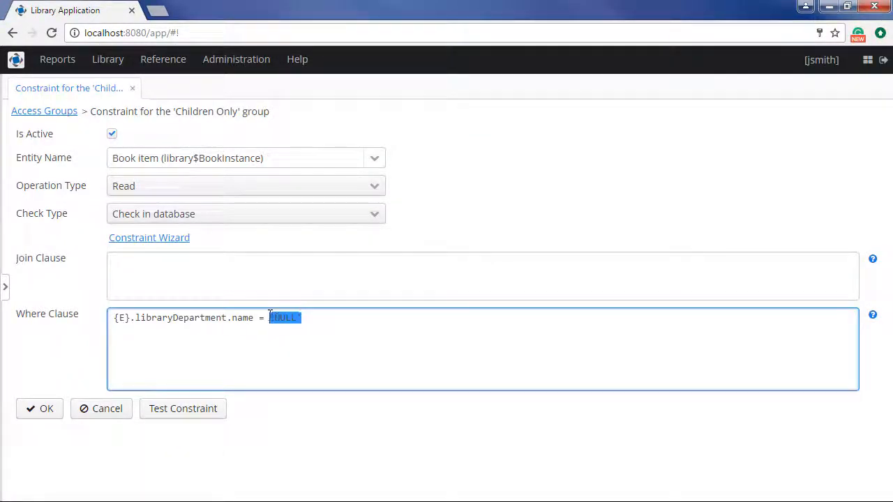
{"action": "type", "text": ":session$UserDepartment"}
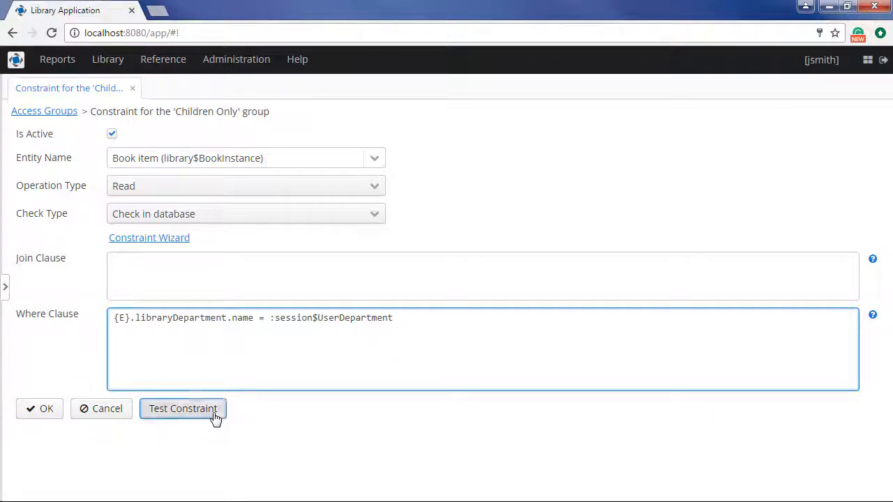
{"action": "left_click", "coordinate": [183, 407]}
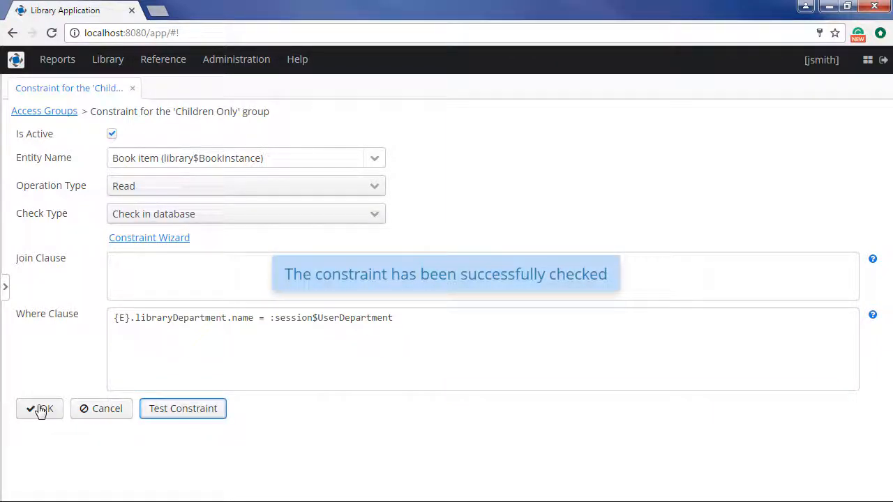
{"action": "left_click", "coordinate": [39, 407]}
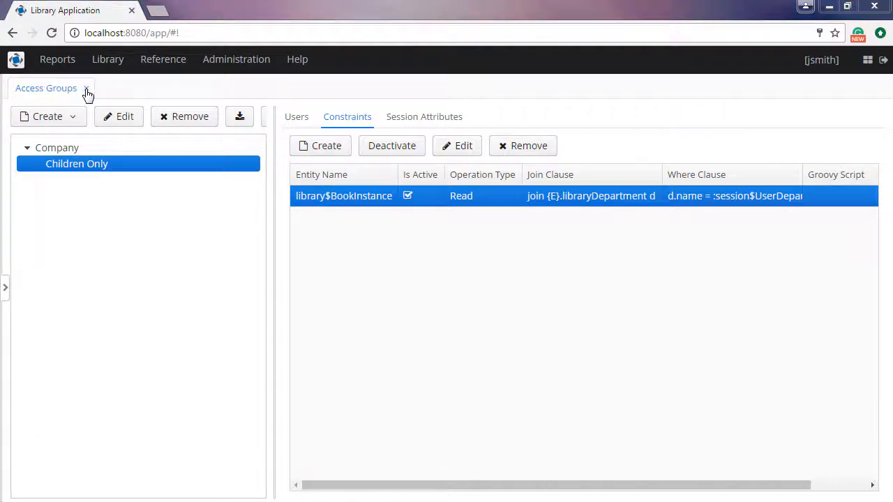
Step: From Users, set j-smith's Group to Children Only and save
{"action": "left_click", "coordinate": [236, 59]}
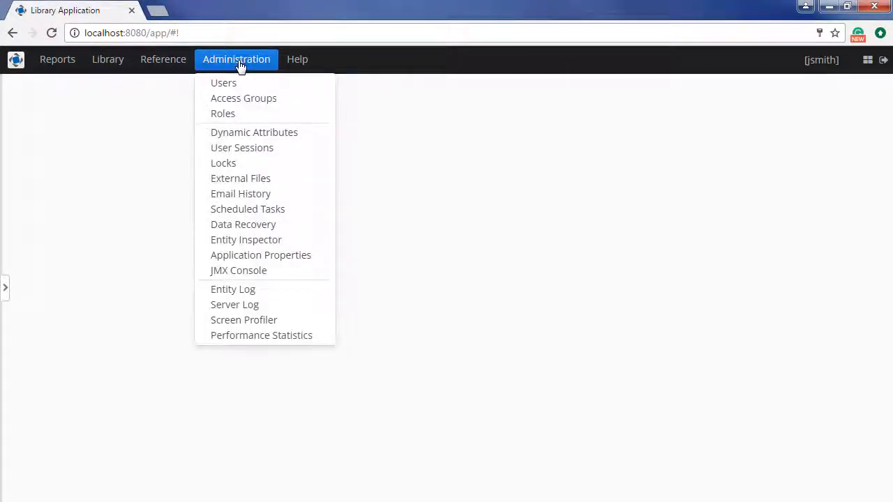
{"action": "left_click", "coordinate": [223, 82]}
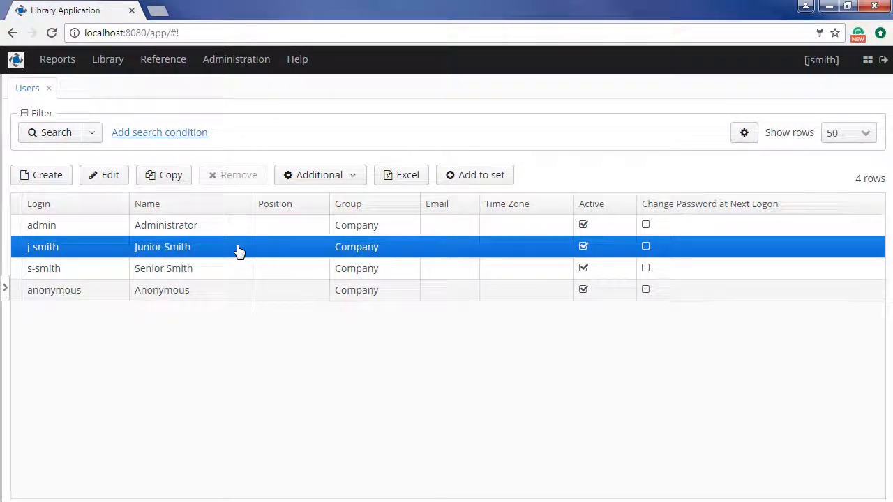
{"action": "double_click", "coordinate": [162, 246]}
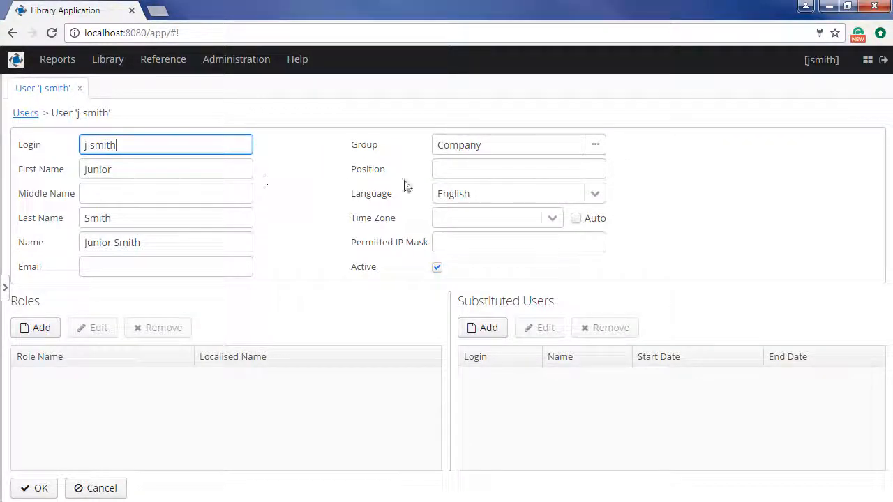
{"action": "left_click", "coordinate": [594, 144]}
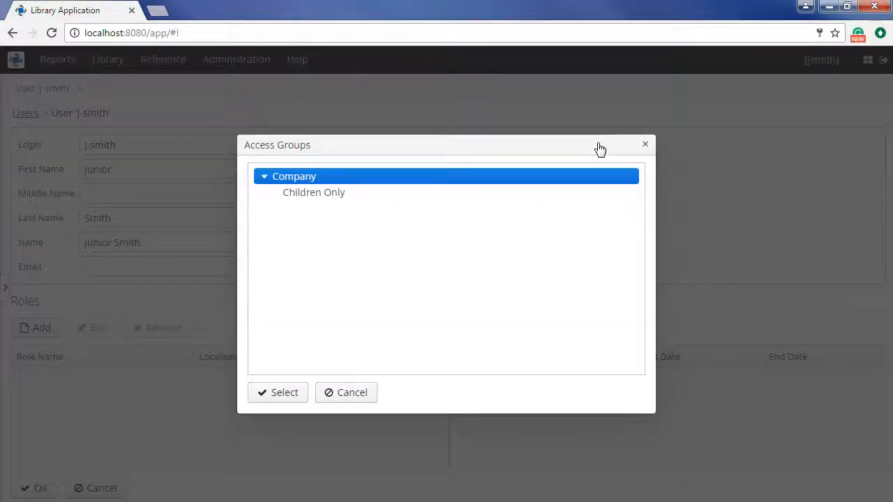
{"action": "left_click", "coordinate": [285, 392]}
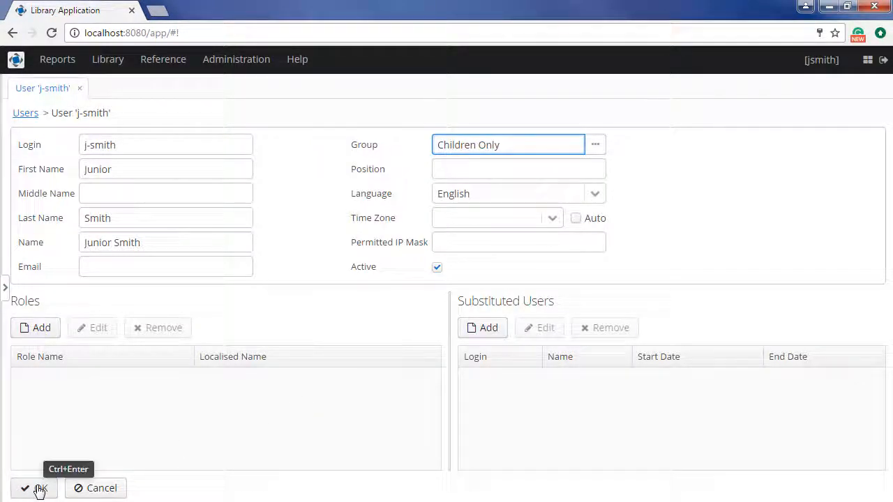
{"action": "left_click", "coordinate": [39, 489]}
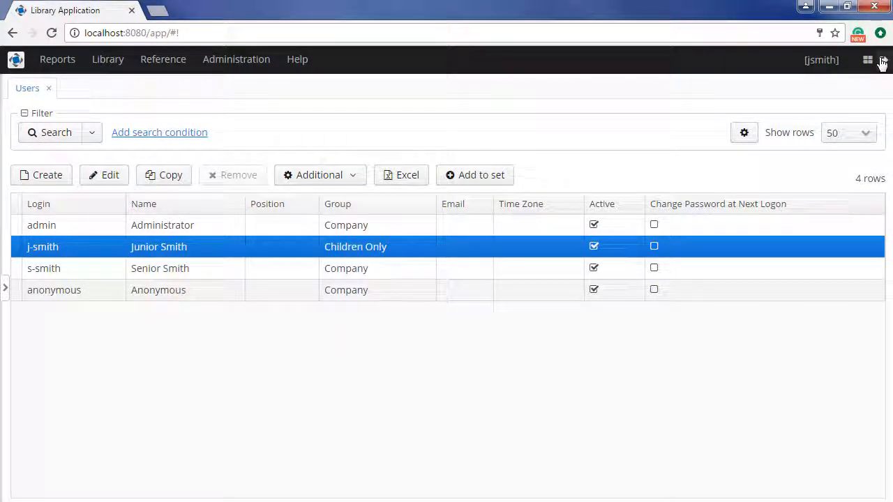
Step: Sign out, sign in as s-smith, and view the Library's Book items list
{"action": "left_click", "coordinate": [882, 60]}
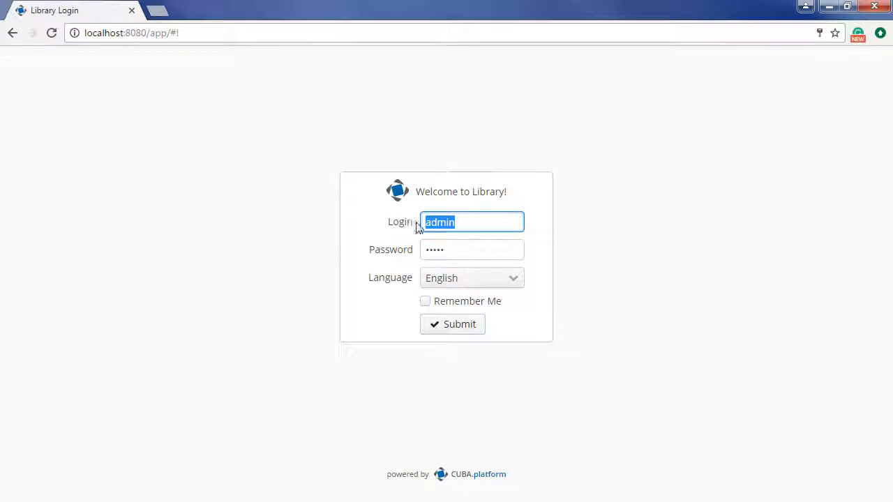
{"action": "mouse_move", "coordinate": [383, 225]}
{"action": "type", "text": "s-smith"}
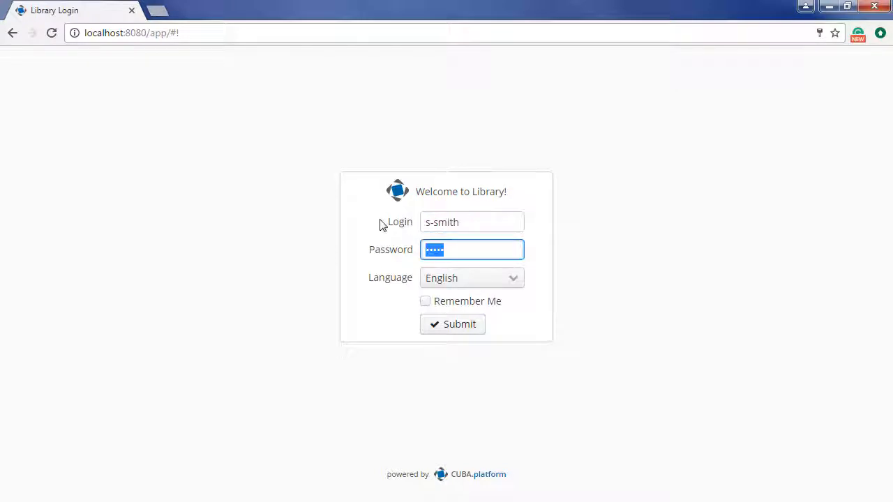
{"action": "left_click", "coordinate": [452, 324]}
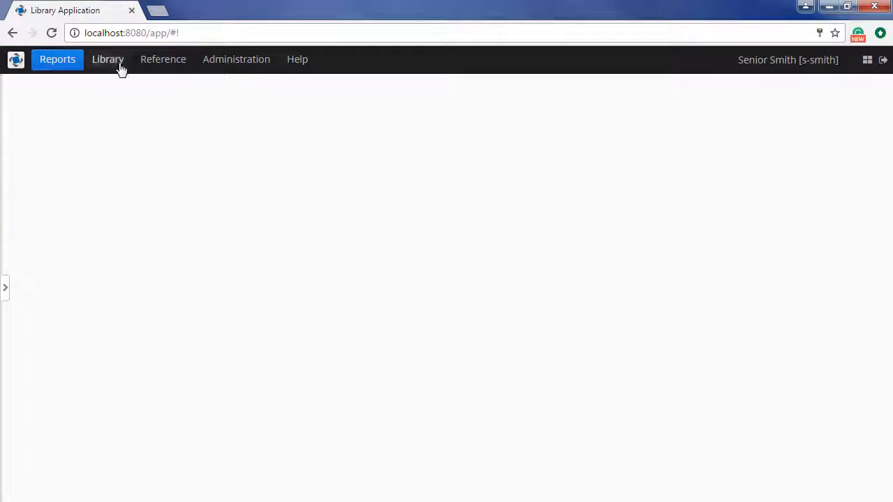
{"action": "left_click", "coordinate": [107, 59]}
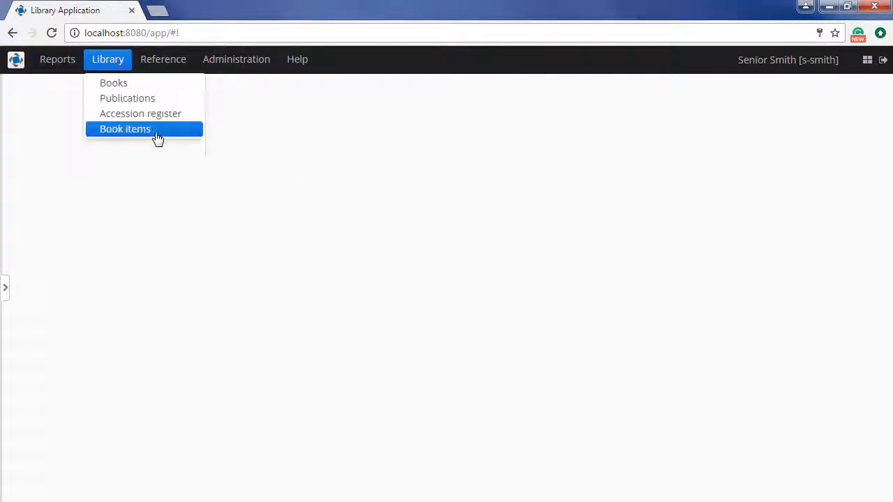
{"action": "left_click", "coordinate": [125, 128]}
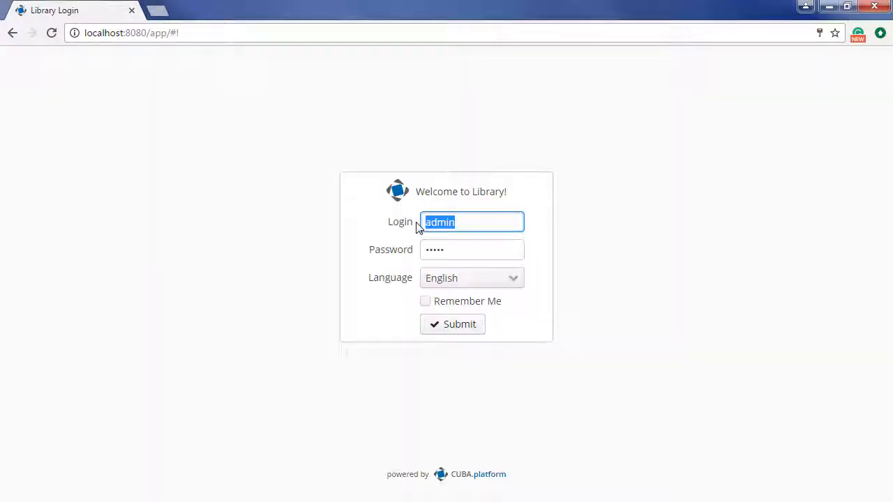
Step: Sign in as j-smith to see only the three Children's Department book items
{"action": "type", "text": "j-smith"}
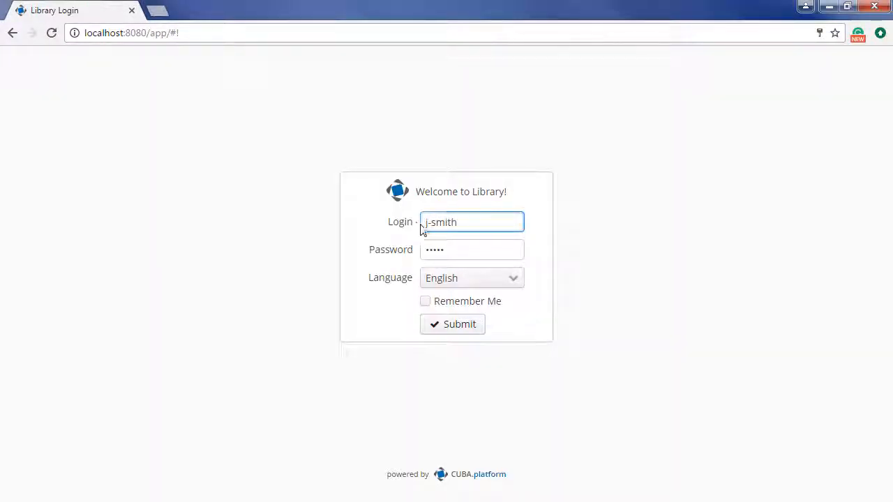
{"action": "left_click", "coordinate": [452, 324]}
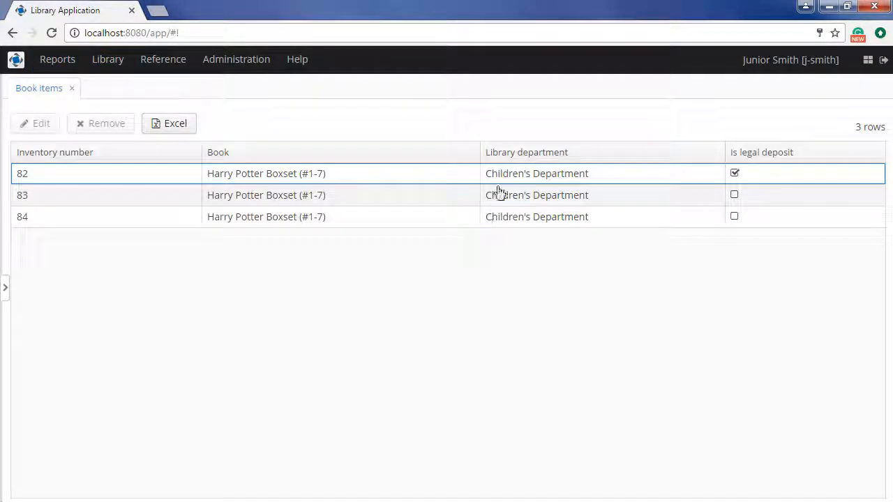